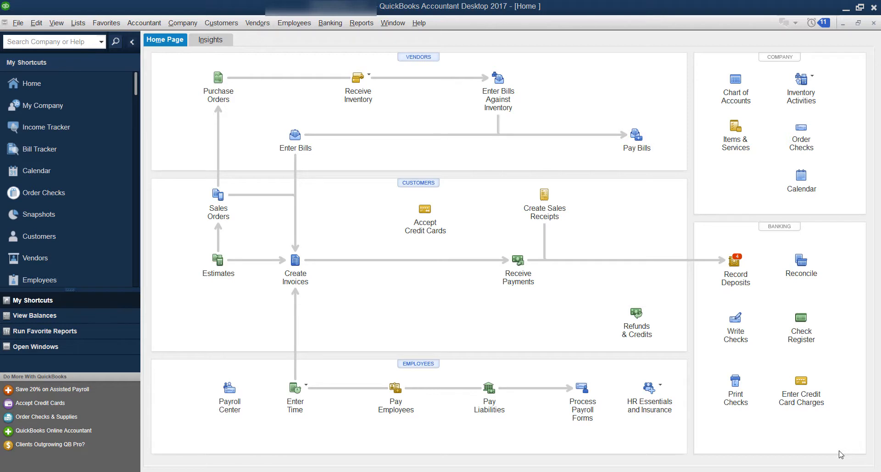
pyautogui.moveTo(331, 23)
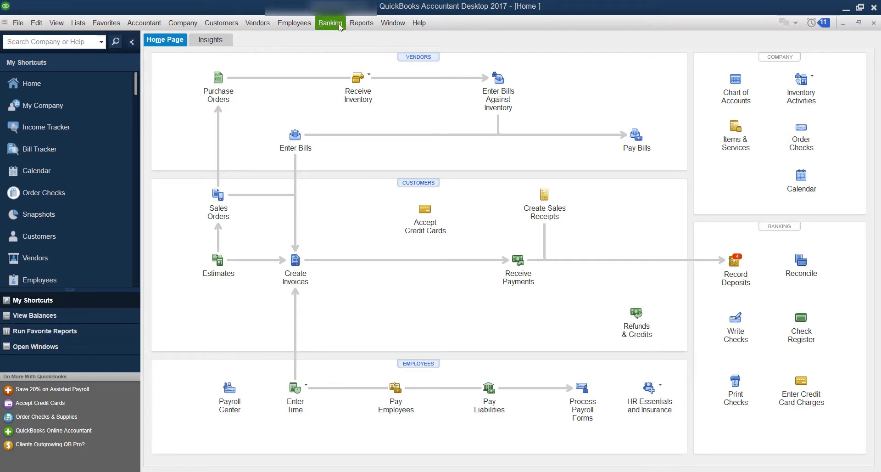
# Step: Show the Reports menu with its report categories
pyautogui.click(361, 23)
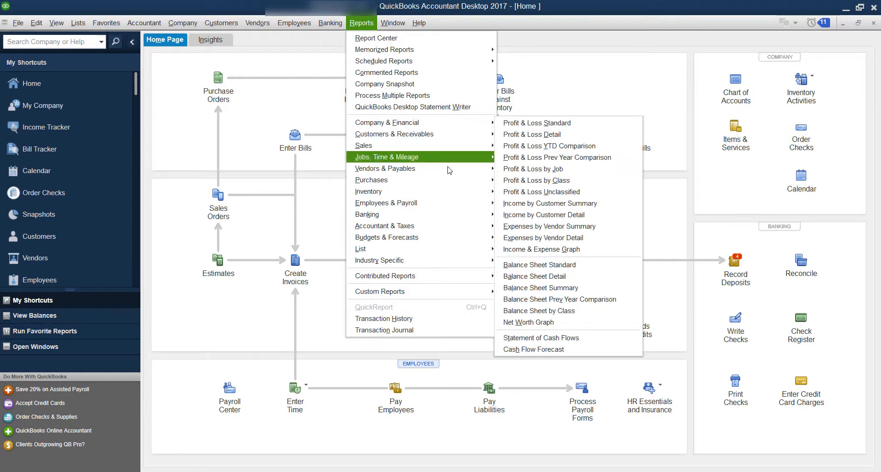
pyautogui.moveTo(387, 203)
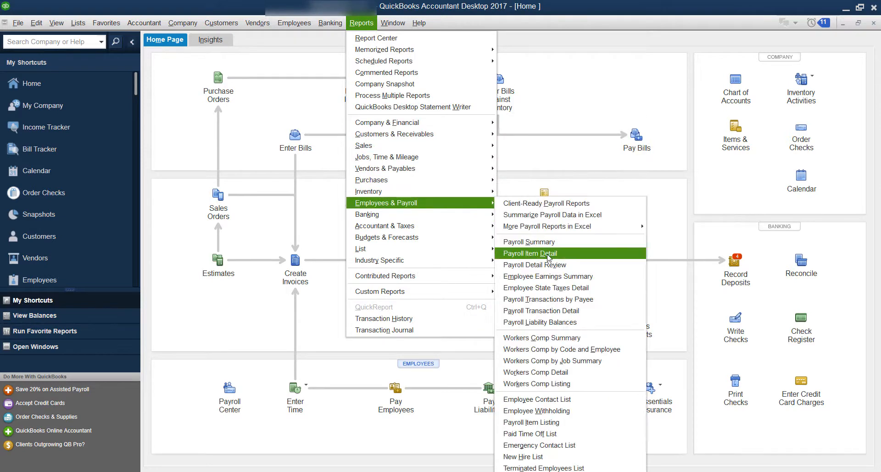
pyautogui.moveTo(529, 242)
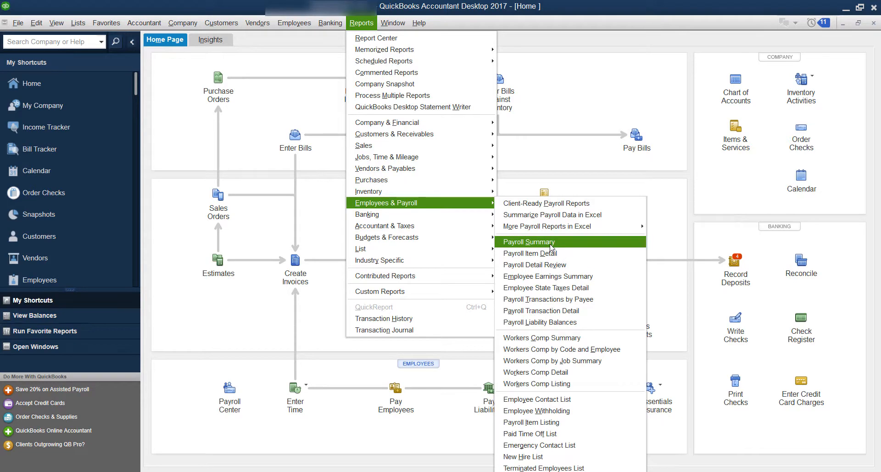
# Step: Run Payroll Summary for Last Month (June 2017) showing the Total column only
pyautogui.click(528, 241)
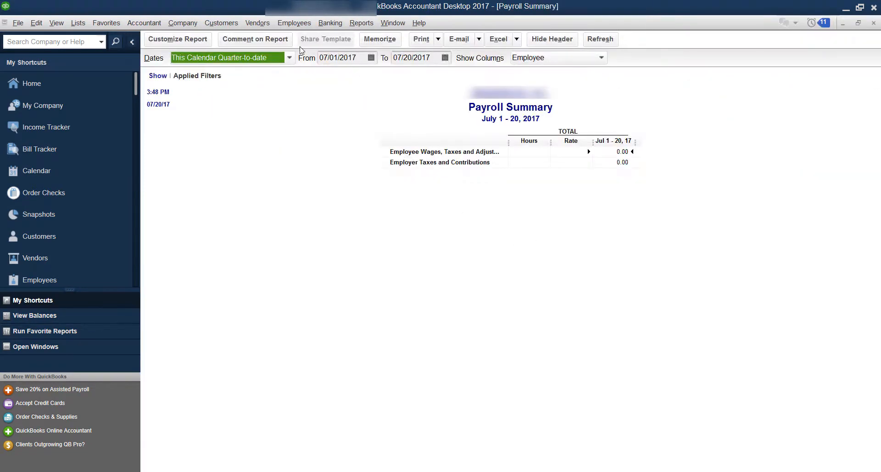
pyautogui.click(288, 57)
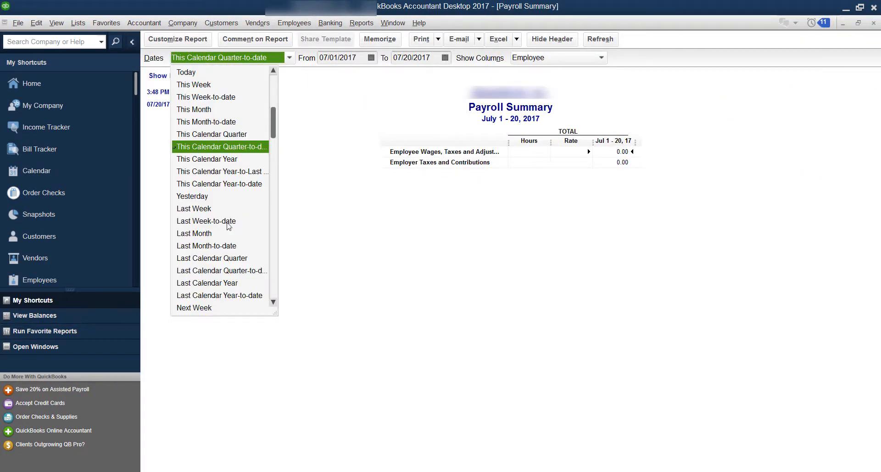
pyautogui.click(194, 234)
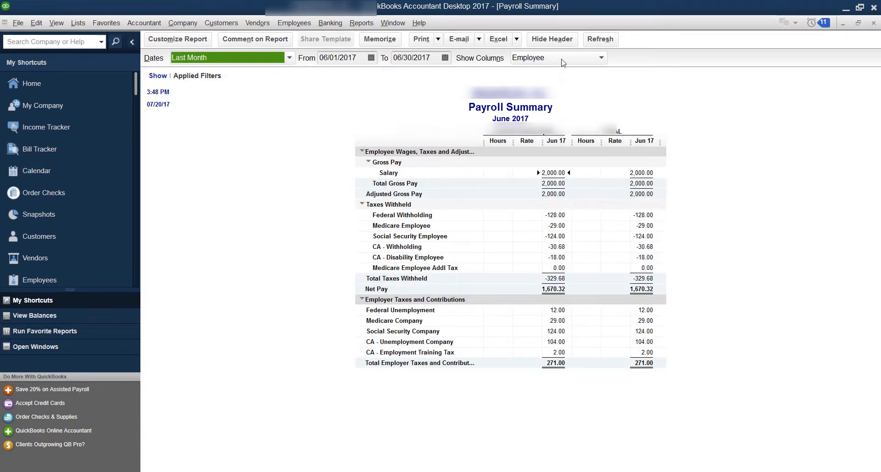
pyautogui.click(559, 57)
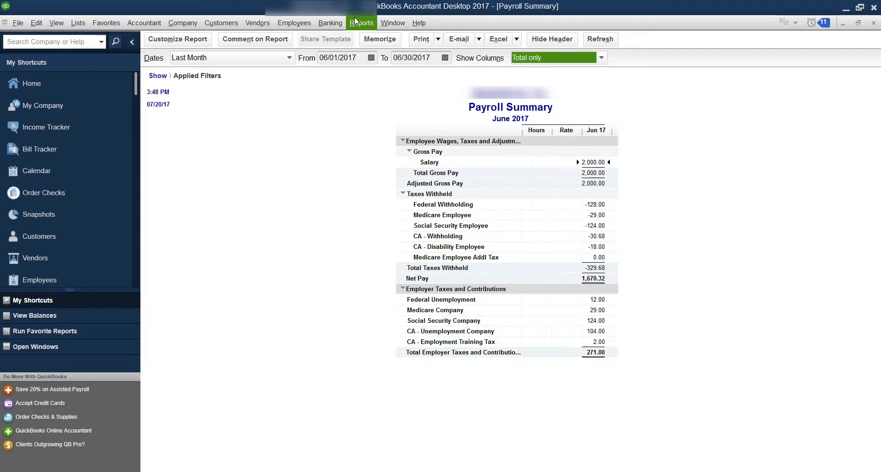
pyautogui.click(420, 38)
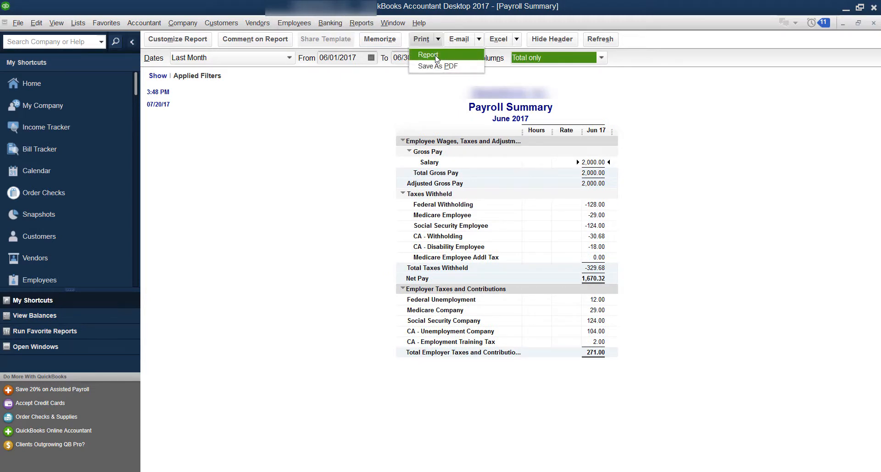
pyautogui.click(427, 54)
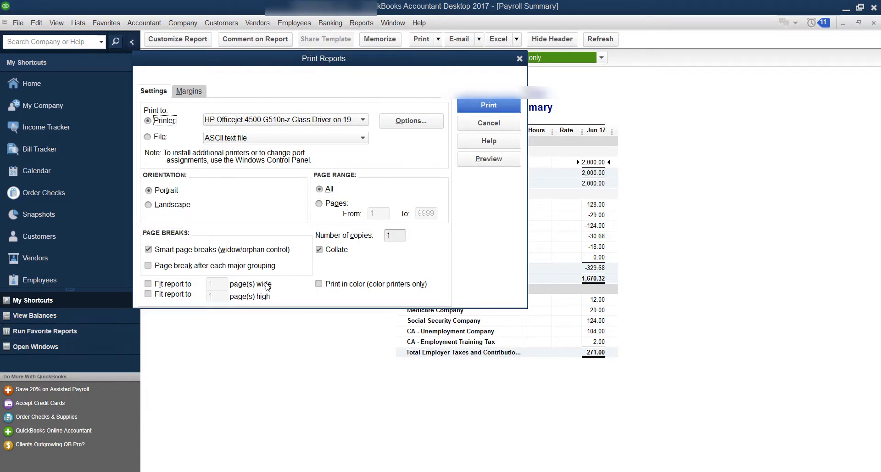
pyautogui.moveTo(267, 309)
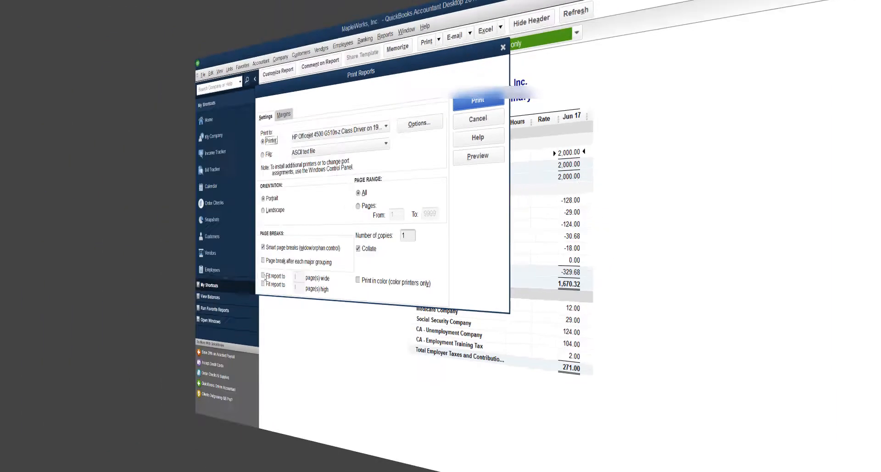
pyautogui.click(477, 118)
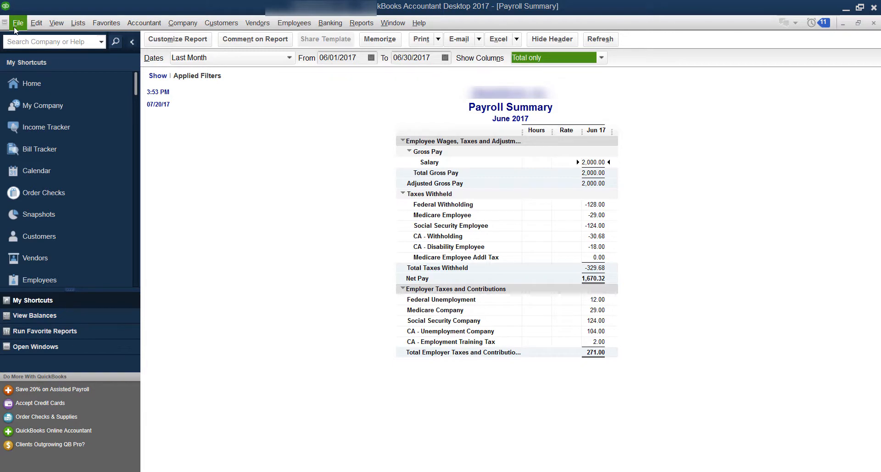
# Step: Start Print Forms > Pay Stubs with Checks Dated from 06/01/2017 and proceed to Print
pyautogui.click(18, 22)
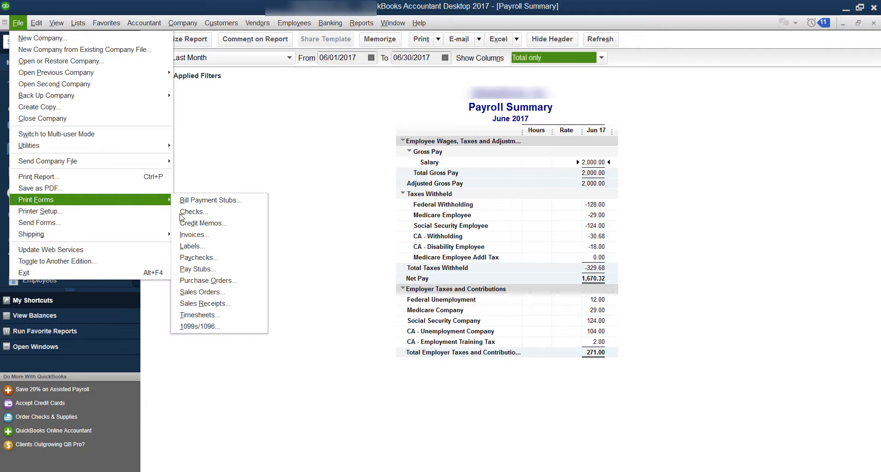
pyautogui.moveTo(197, 268)
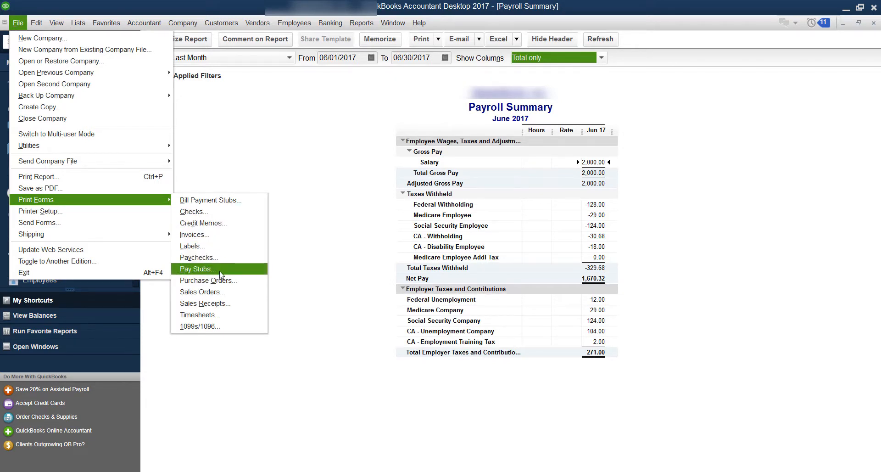
pyautogui.click(196, 268)
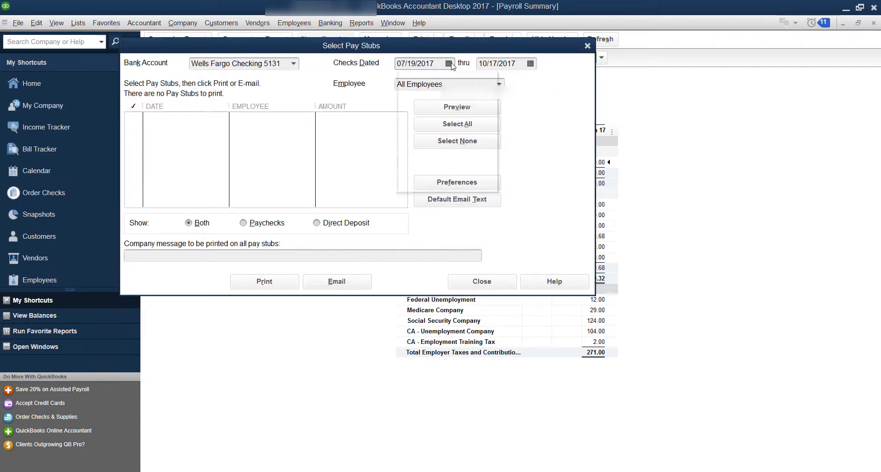
pyautogui.click(448, 63)
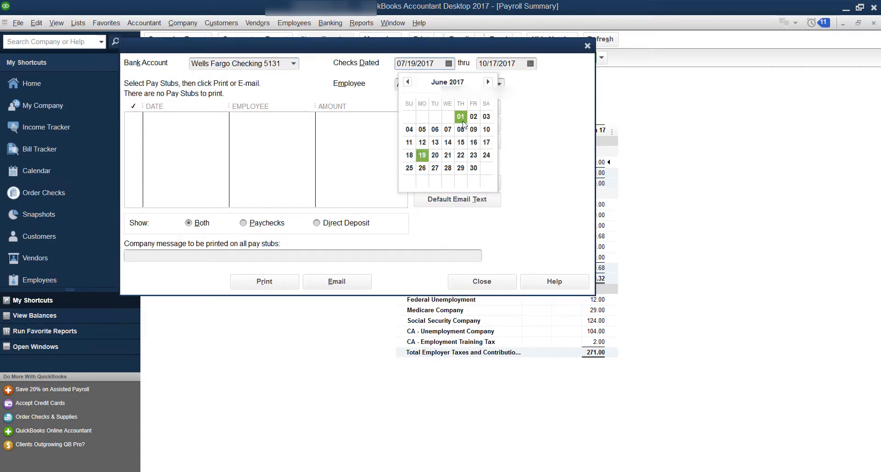
pyautogui.click(460, 117)
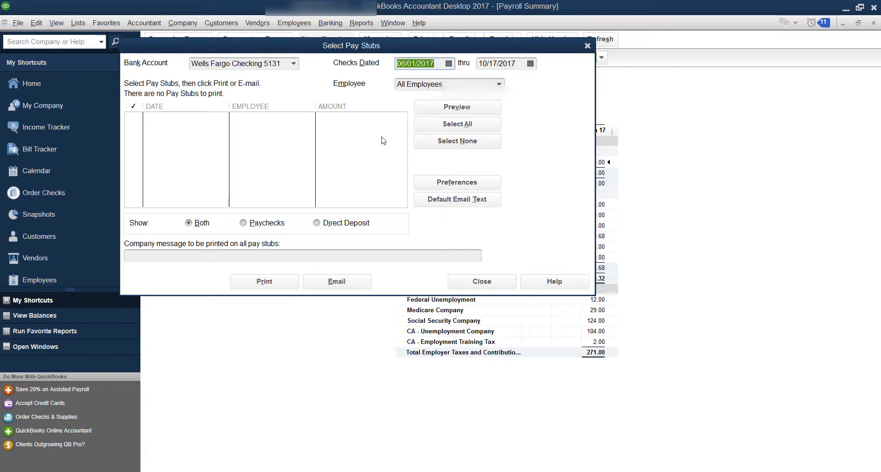
pyautogui.click(263, 281)
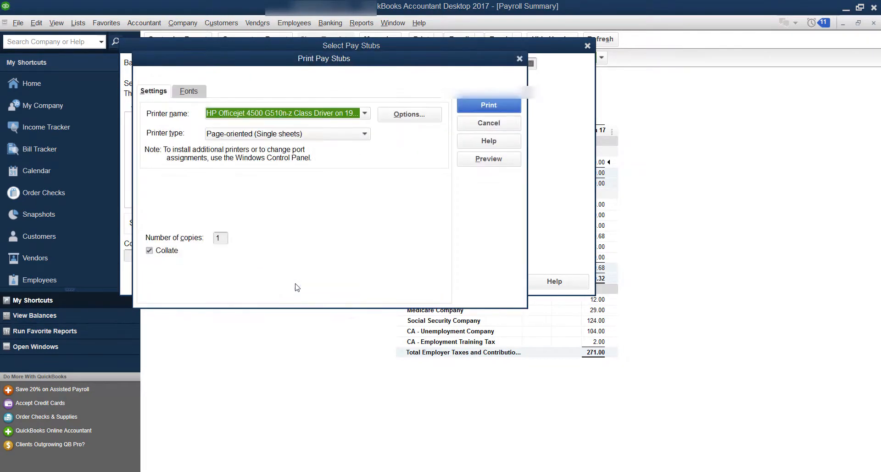
# Step: Review the pay stub Font (Times New Roman Regular 9) in Select Font and close it
pyautogui.click(189, 91)
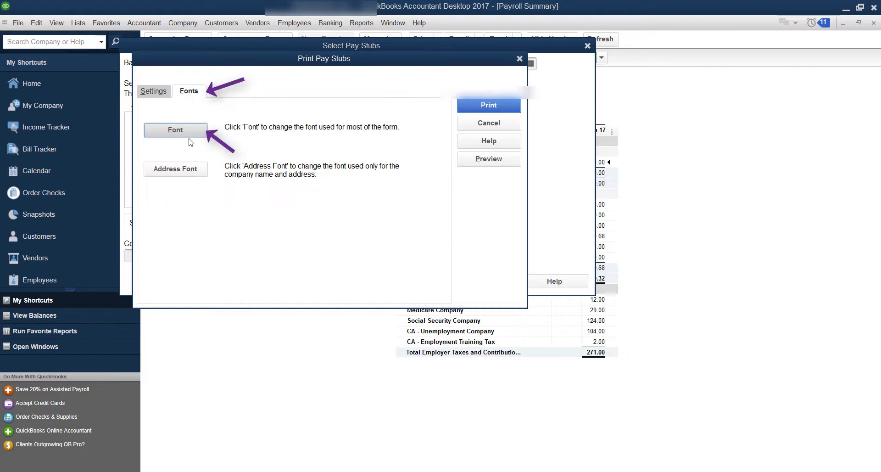
pyautogui.click(175, 130)
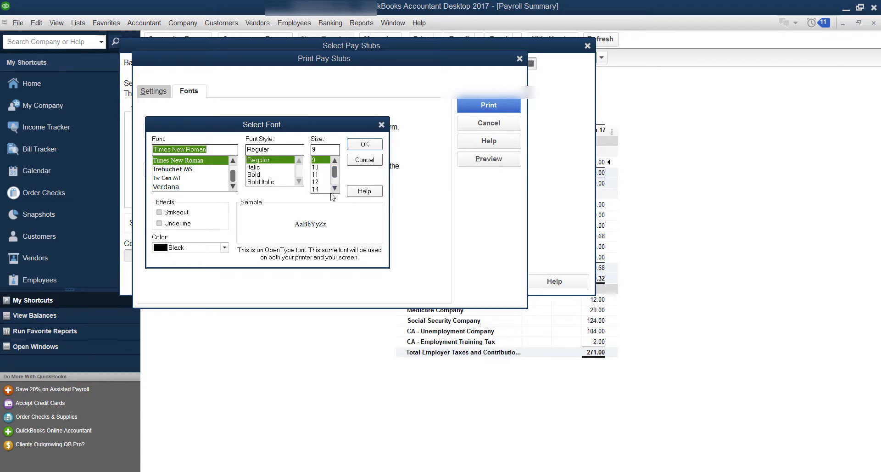
pyautogui.moveTo(386, 186)
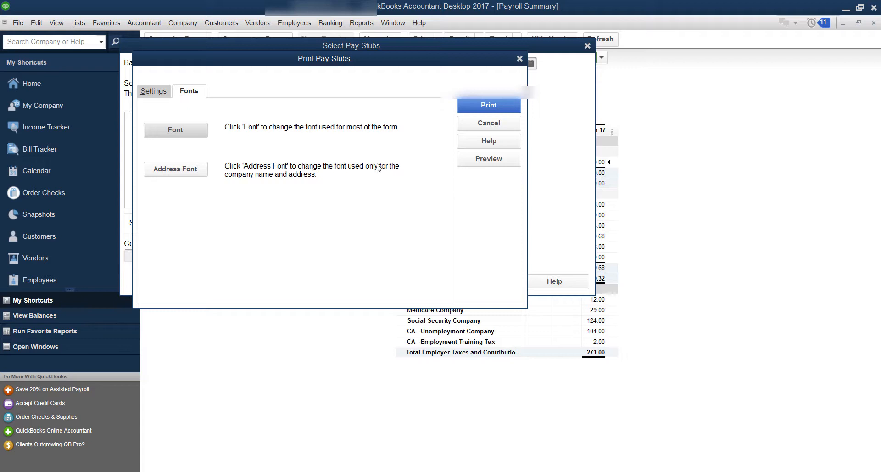
pyautogui.click(154, 90)
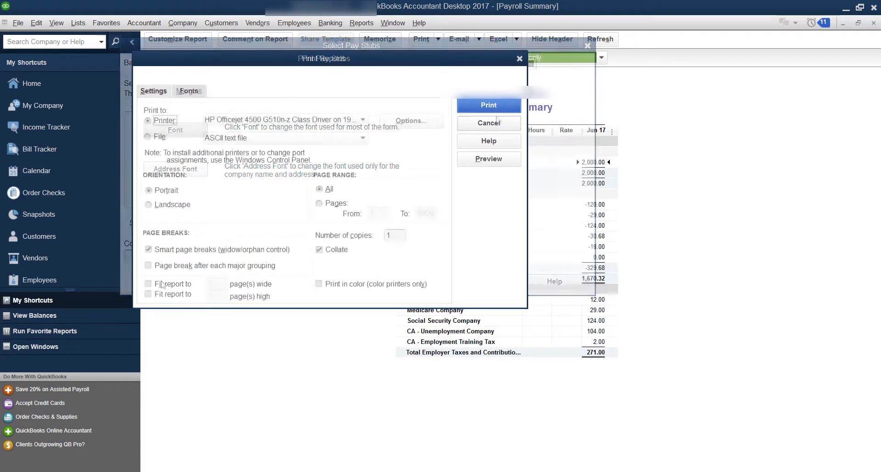